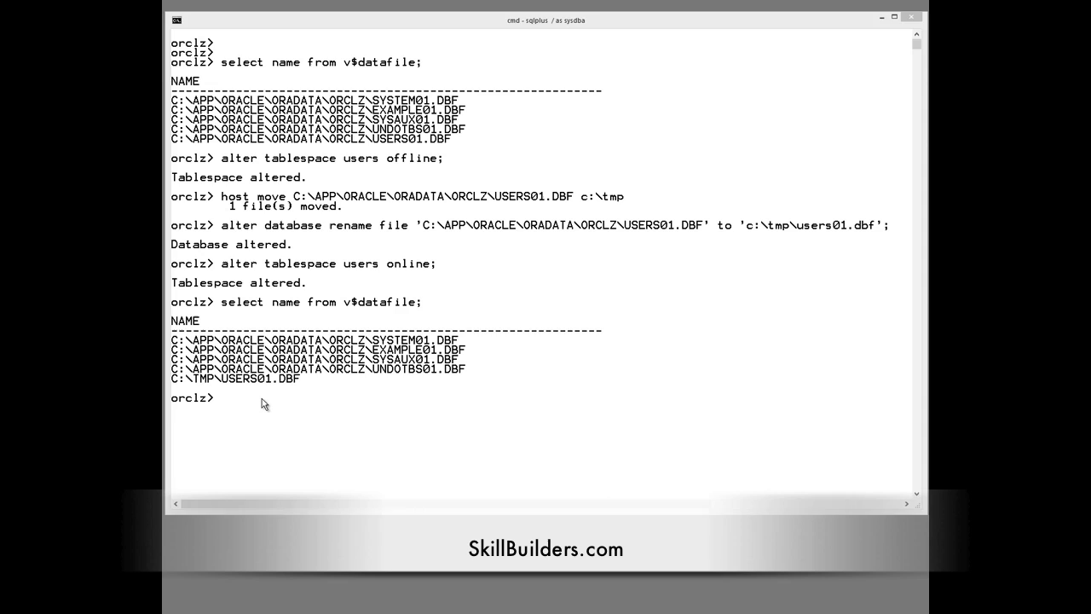
Step: Type the statement moving 'c:\tmp\users01.dbf' to 'C:\APP\ORACLE\ORADATA\ORCLZ\USERS01.DBF' without running it
type("alter database move datafile 'c:\\tmp\\users01.dbf' to 'C:\\APP\\ORACLE\\ORADATA\\ORCLZ\\USERS01.DBF';")
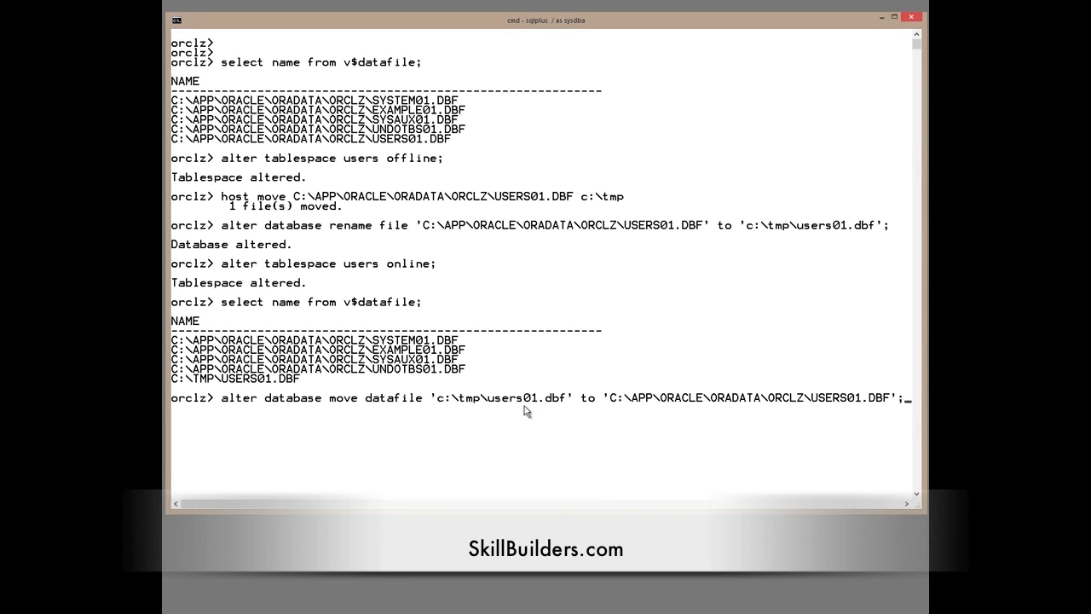
mouse_move(714, 398)
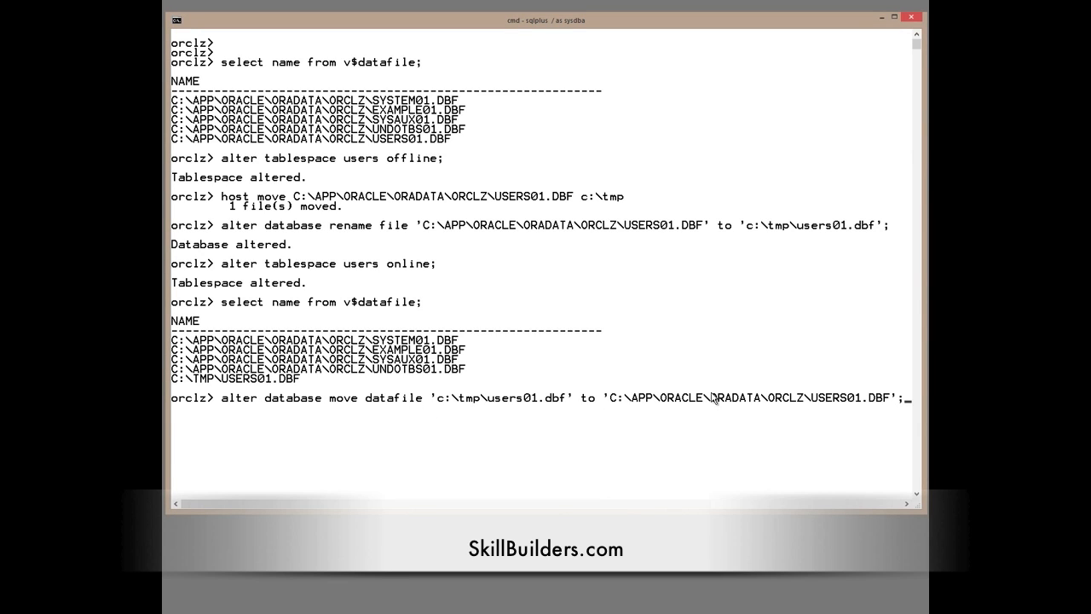
Step: Run the move of users01.dbf back to C:\APP\ORACLE\ORADATA\ORCLZ
key("Return")
type("select name from v$datafile;")
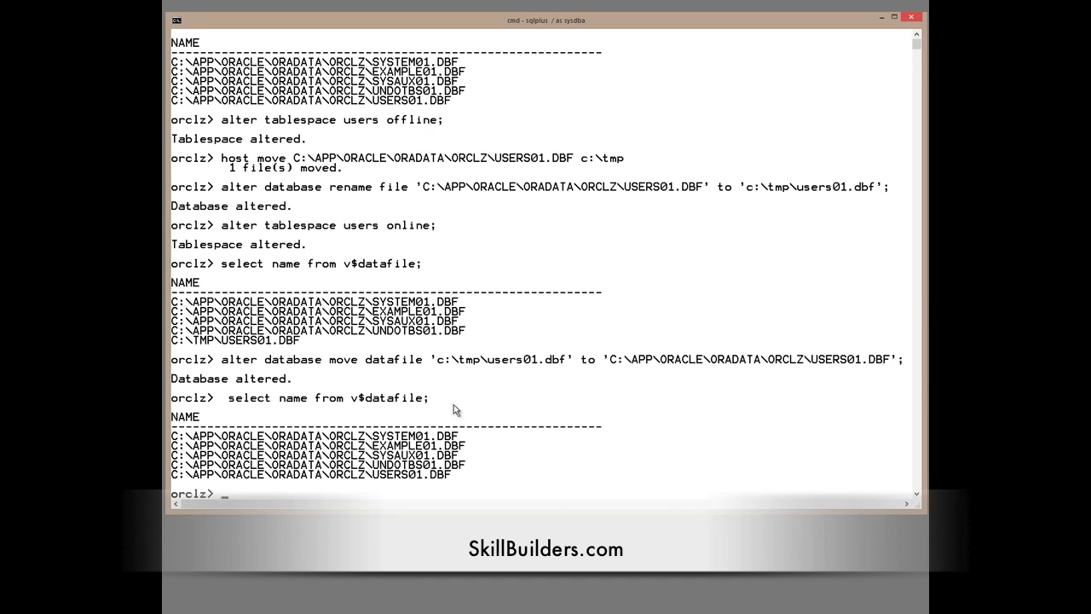
mouse_move(229, 528)
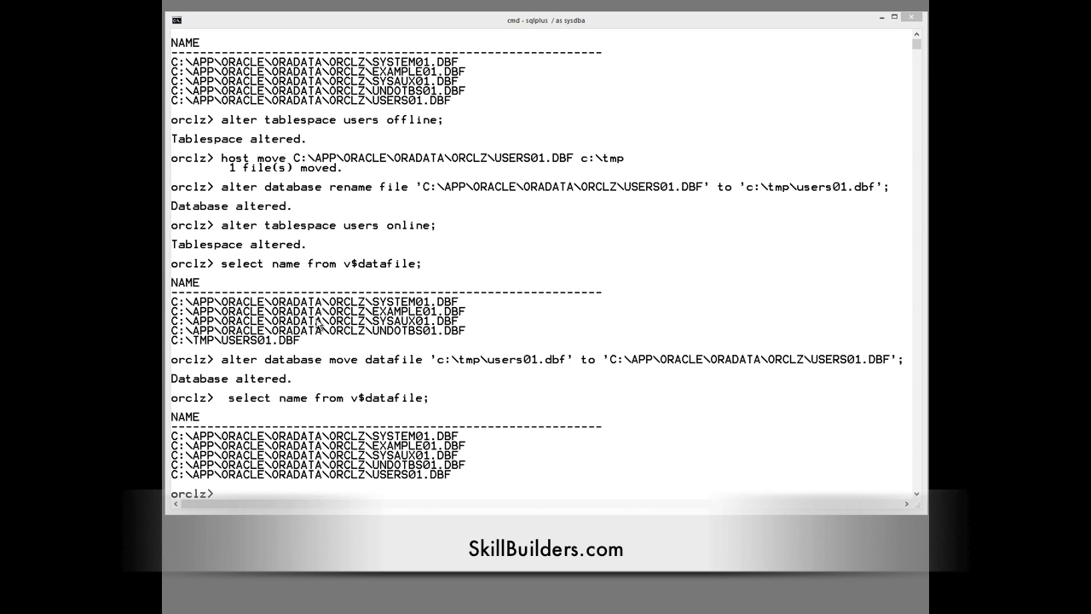
Step: Enter alter database move datafile for SYSTEM01.DBF from ORCLZ oradata to '+data'
type("alter database move datafile 'C:\\APP\\ORACLE\\ORADATA\\ORCLZ\\SYSTEM01.DBF' to '+data';")
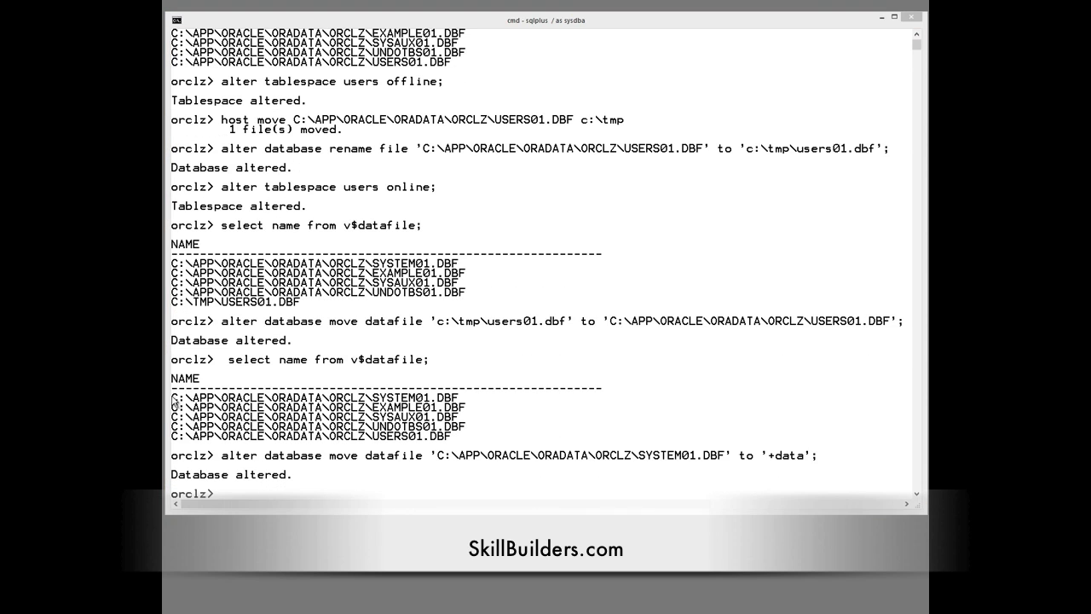
mouse_move(322, 339)
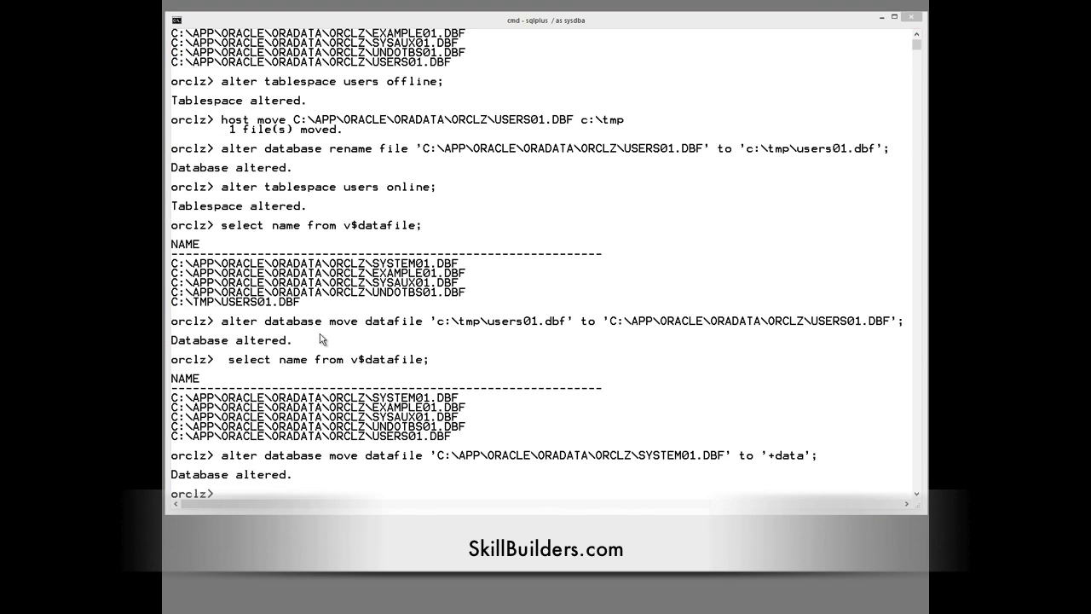